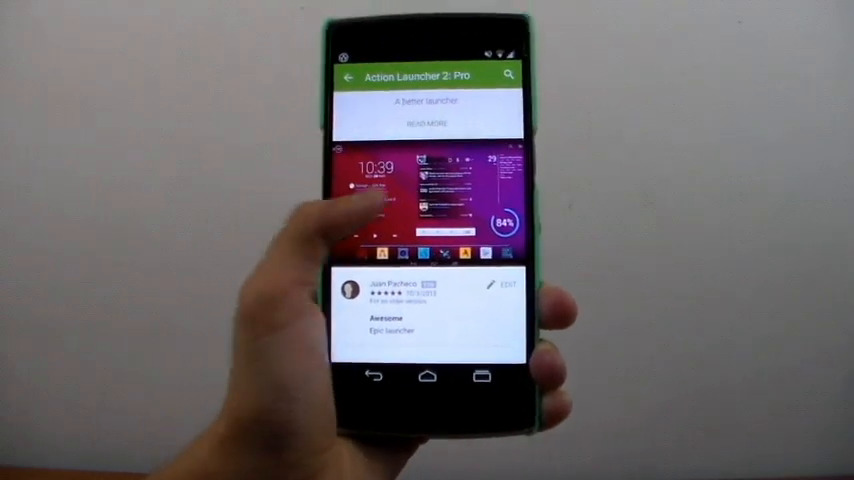
# - Scroll through the quick drawer's alphabetical app list
pyautogui.scroll(-3)
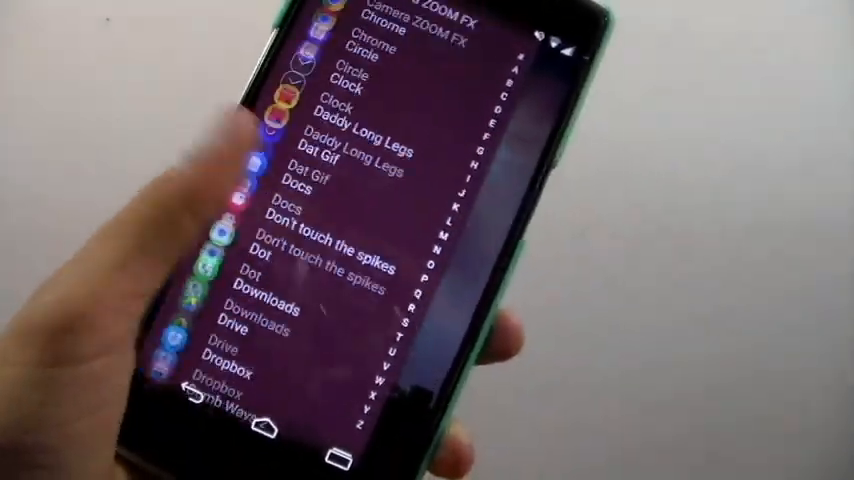
pyautogui.scroll(-3)
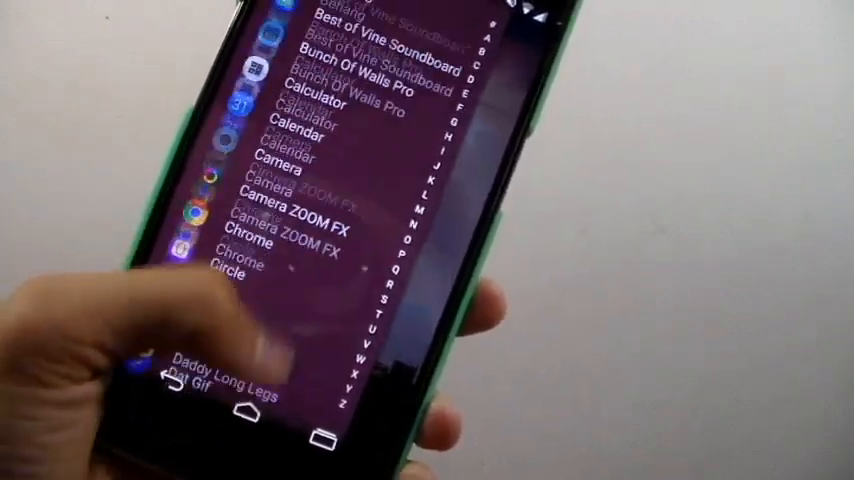
pyautogui.scroll(-3)
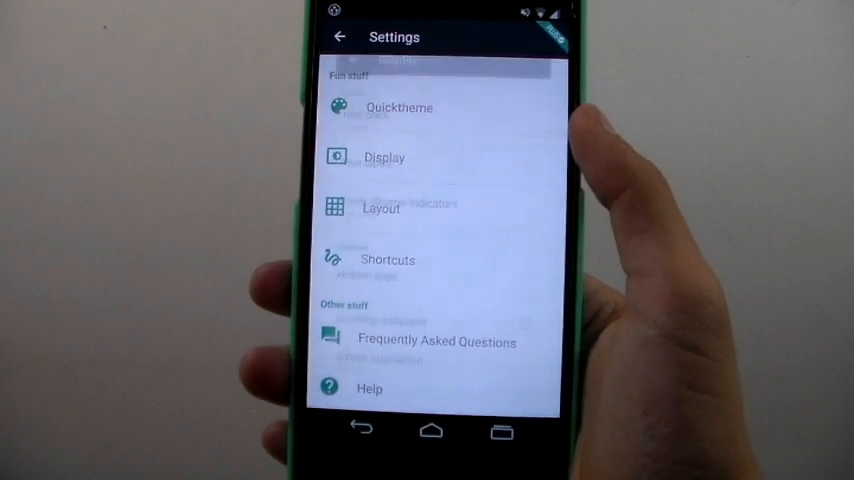
# - Bring up Action Launcher Settings grouped under Fun stuff and Other stuff
pyautogui.click(384, 156)
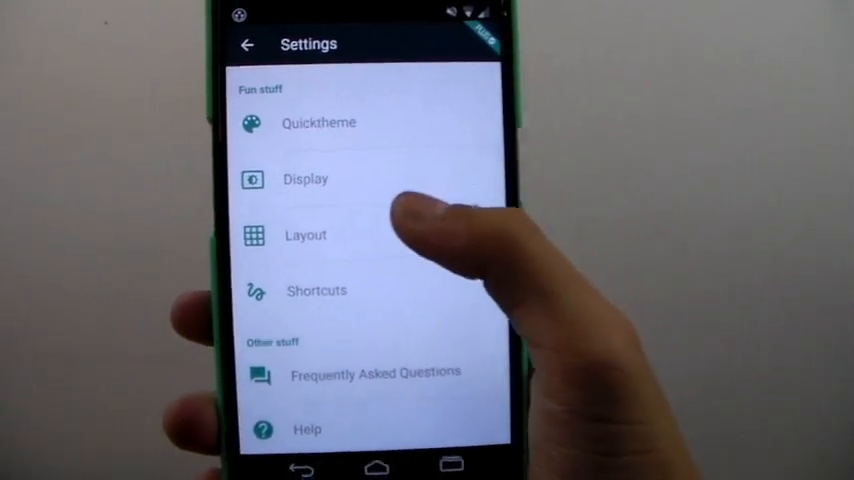
# - Go through Layout to Shortcuts and enable Toggle Quickdrawer on the Home button
pyautogui.click(304, 236)
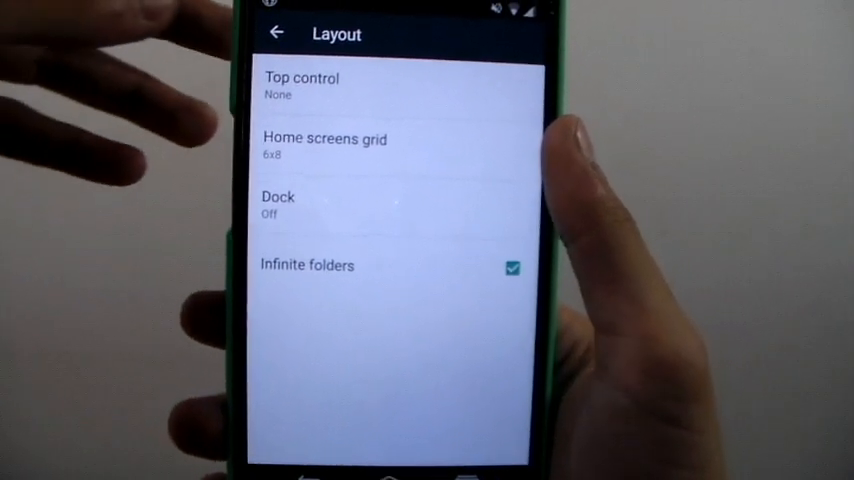
pyautogui.click(284, 34)
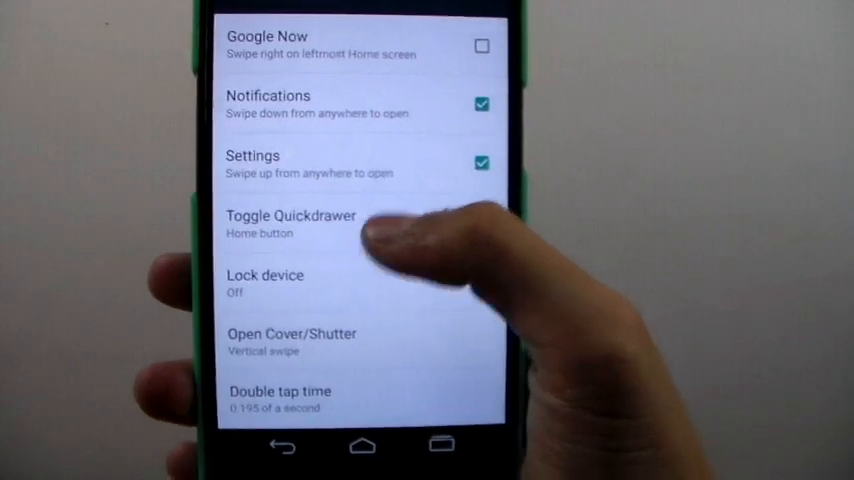
pyautogui.click(482, 218)
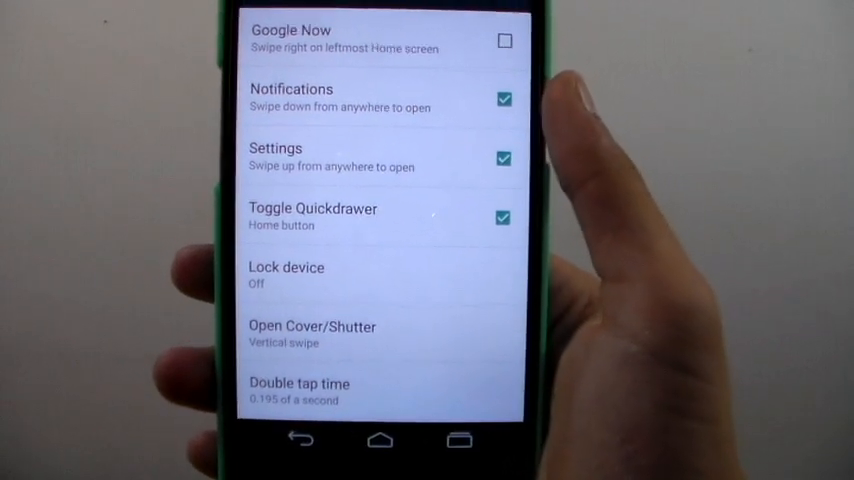